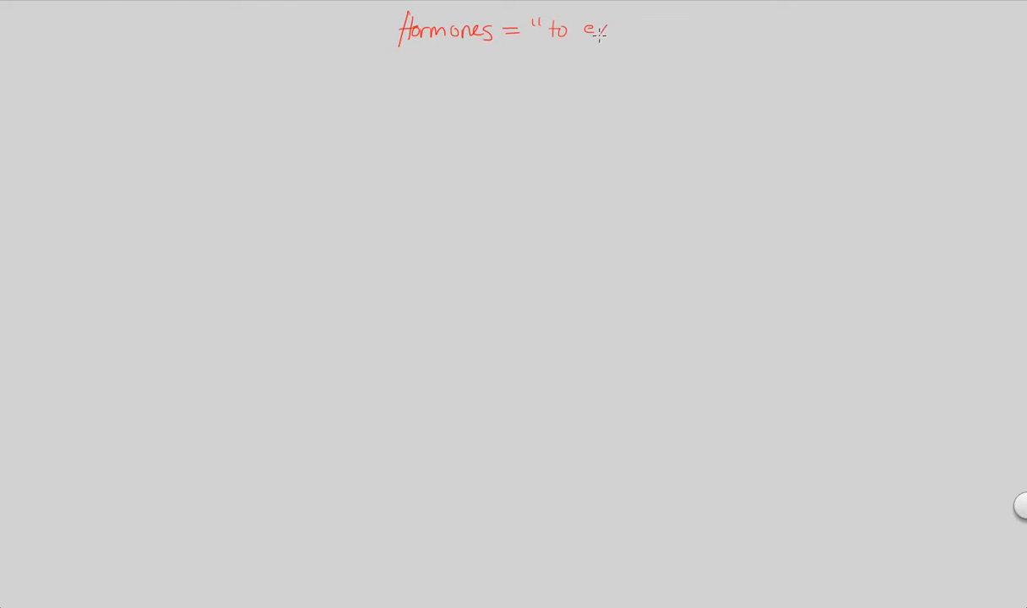
Step: Finish the heading Hormones = 'to excite', then write 'Def: chemical signaling molecules' with signaling underlined
{"action": "left_click_drag", "start_coordinate": [131, 81], "coordinate": [368, 38]}
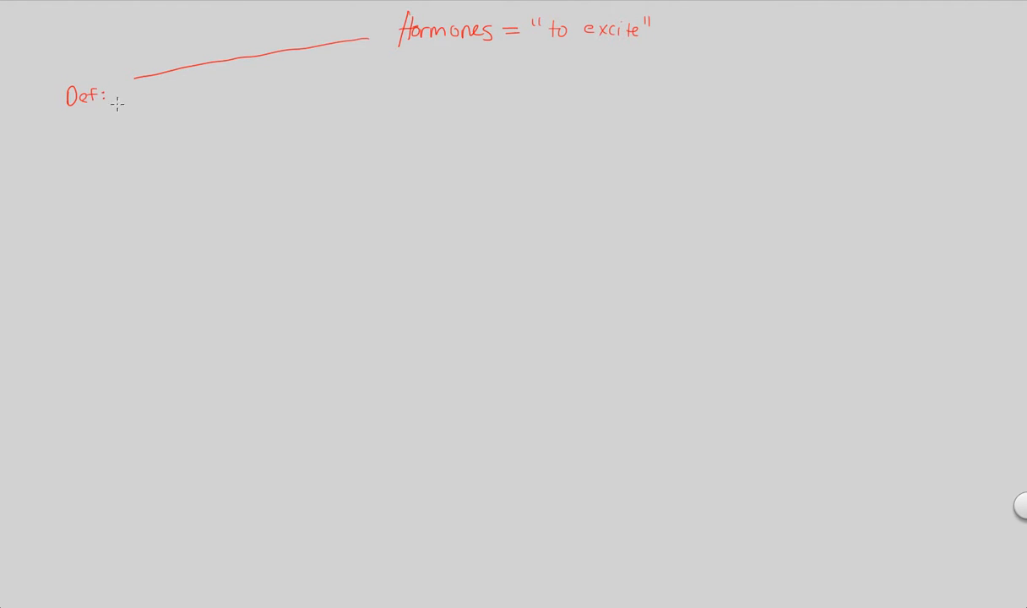
{"action": "type", "text": "chemical"}
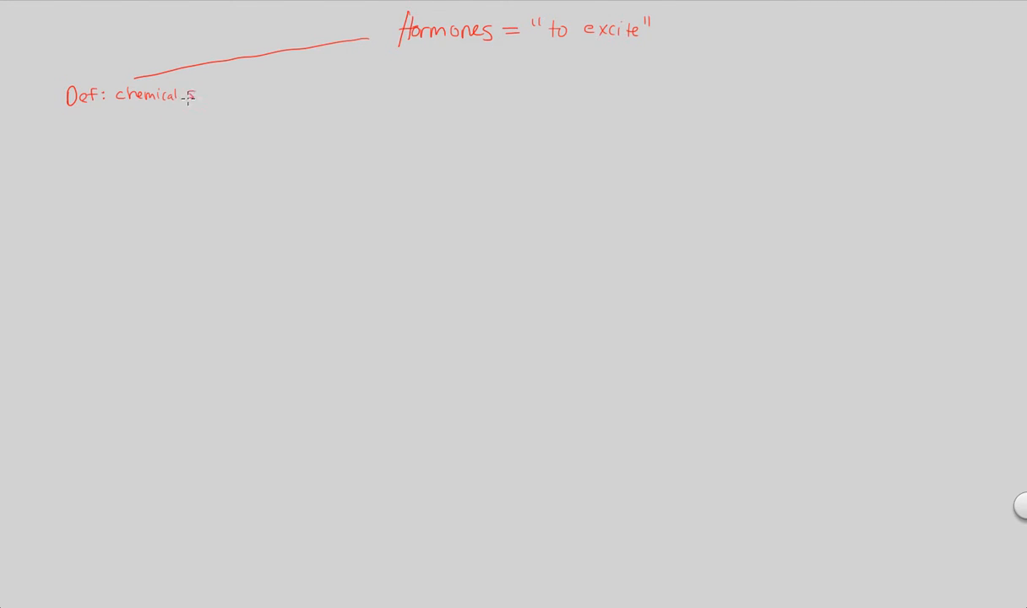
{"action": "type", "text": "signaling"}
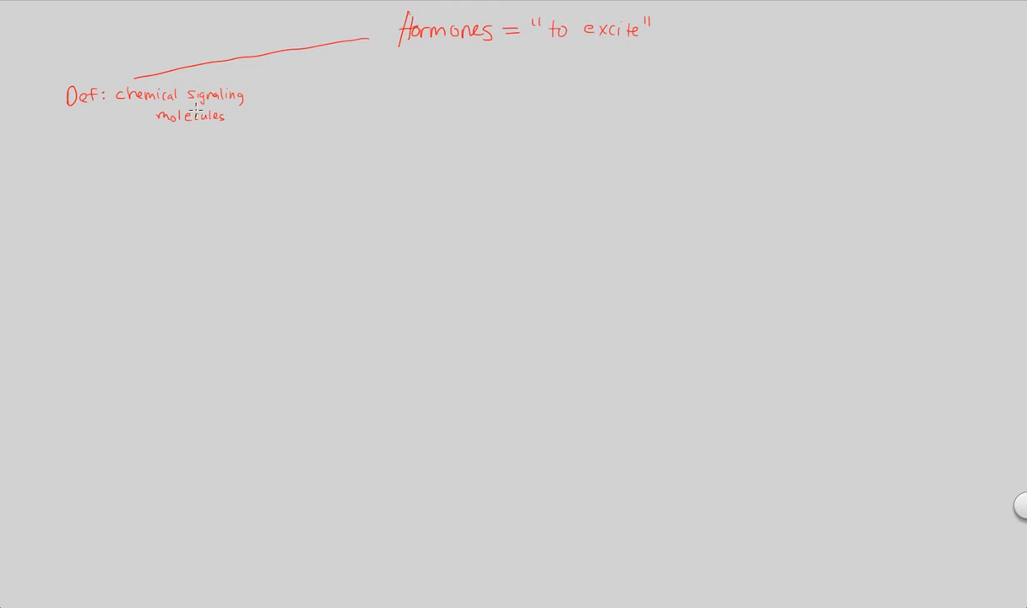
{"action": "left_click_drag", "start_coordinate": [156, 108], "coordinate": [243, 106]}
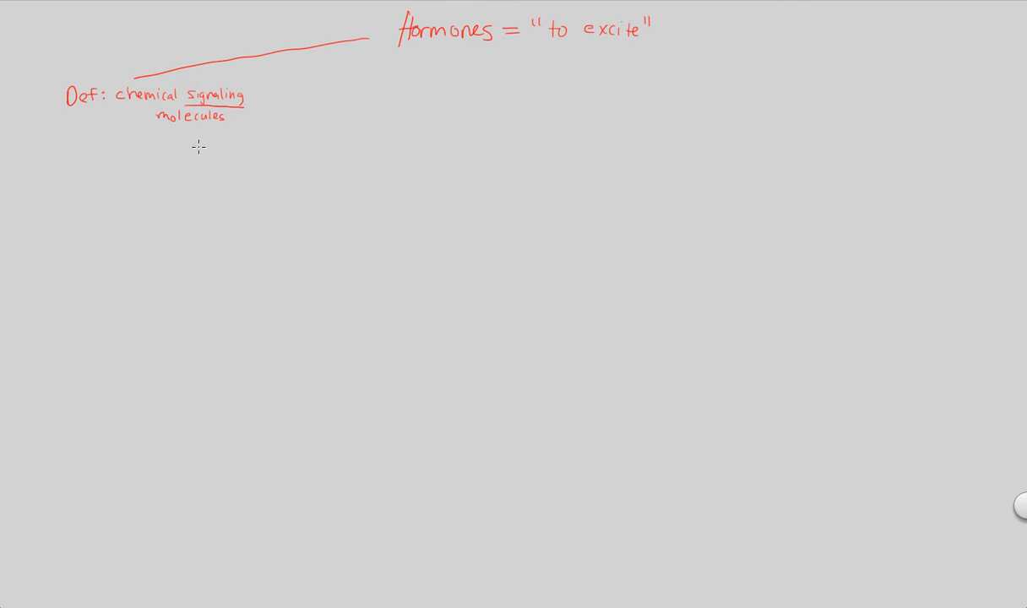
{"action": "mouse_move", "coordinate": [150, 163]}
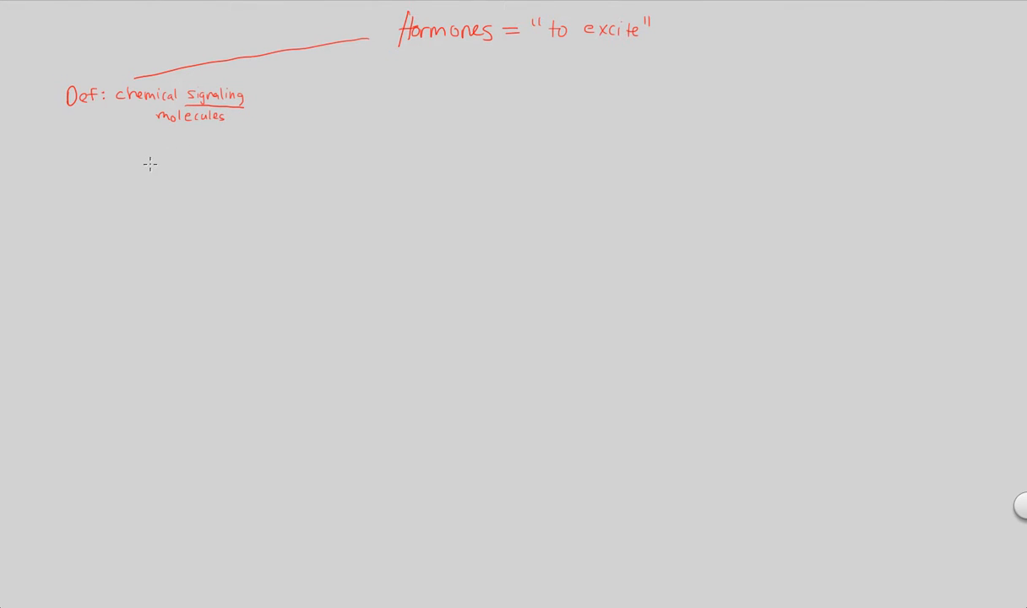
{"action": "mouse_move", "coordinate": [80, 142]}
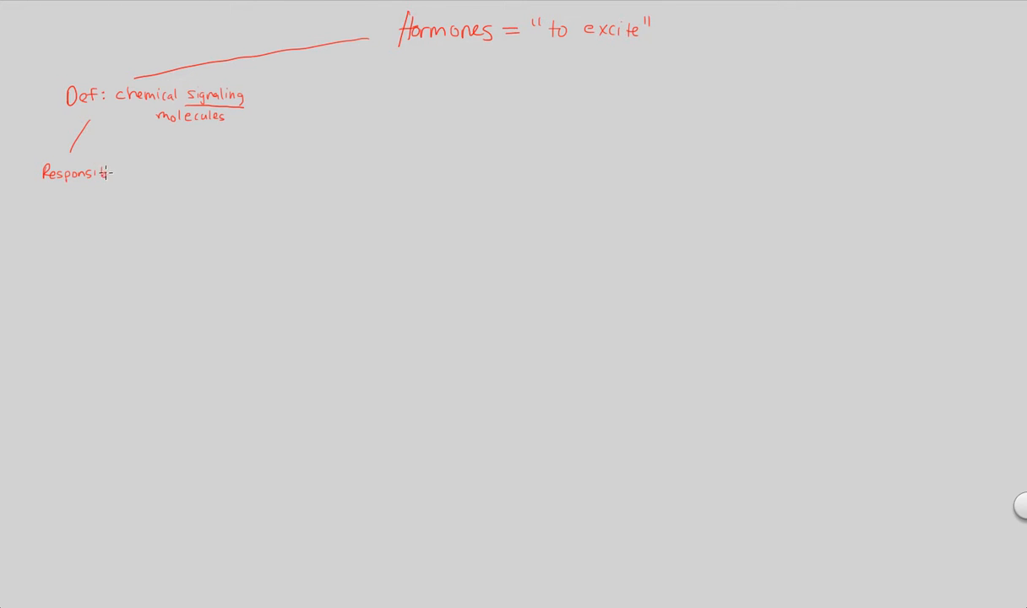
Step: Branch the definition into 'Responsible for regulation' and 'messengers of endocrine sys'
{"action": "type", "text": "ble"}
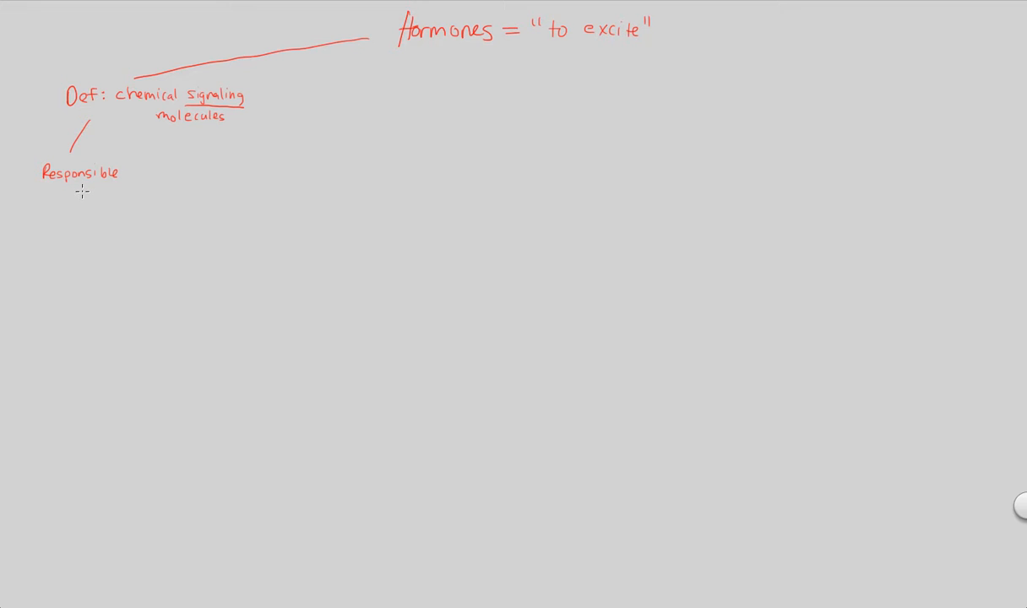
{"action": "mouse_move", "coordinate": [32, 205]}
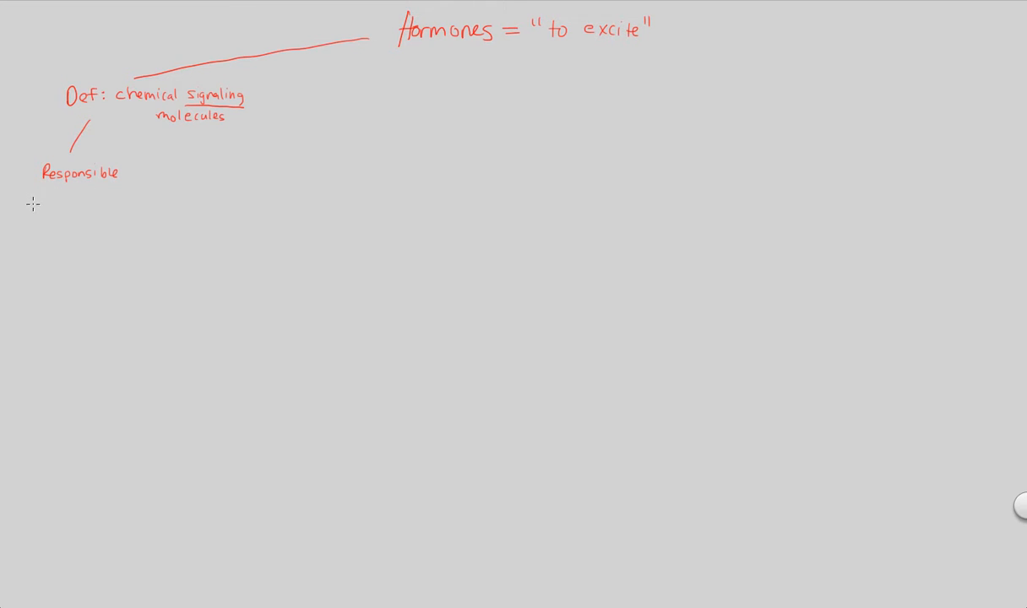
{"action": "type", "text": "for regulation"}
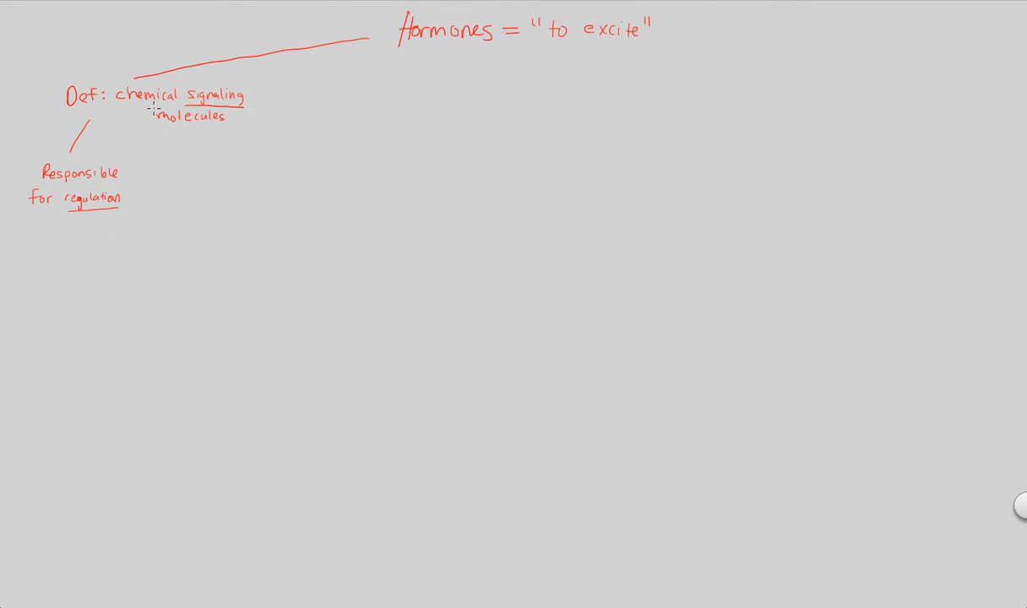
{"action": "left_click_drag", "start_coordinate": [197, 127], "coordinate": [188, 169]}
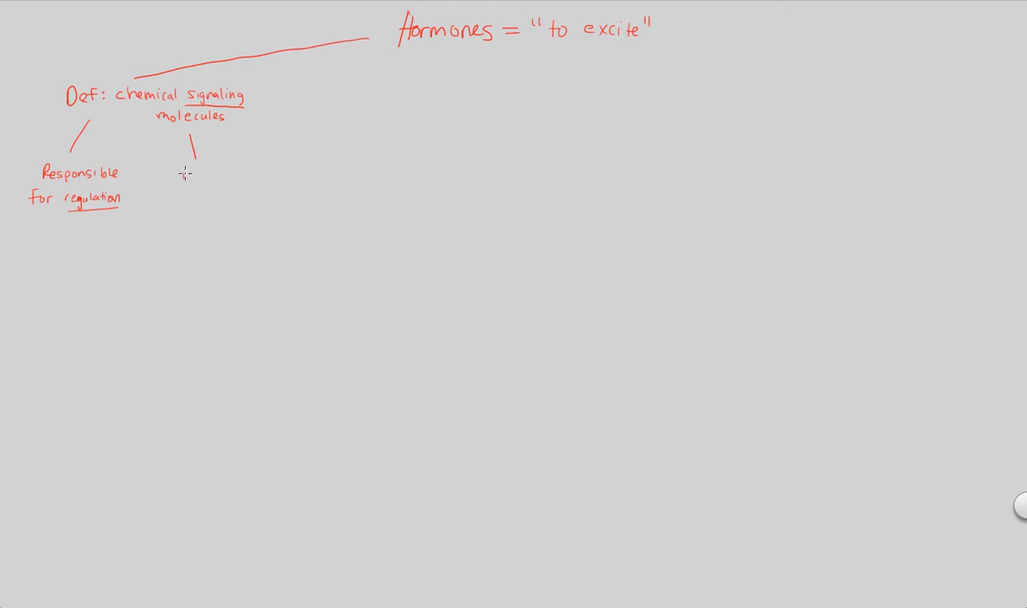
{"action": "type", "text": "Messe"}
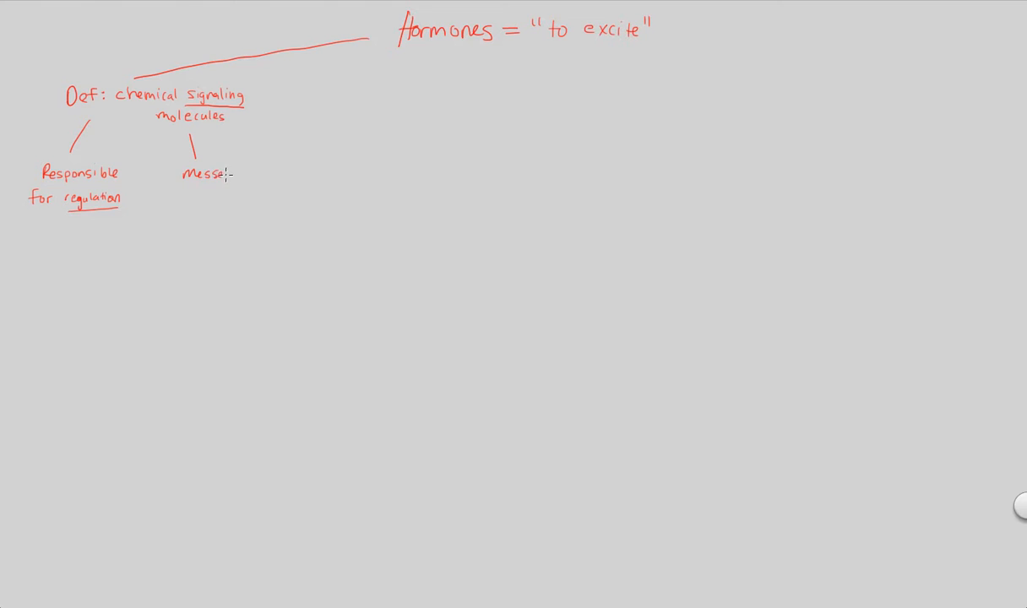
{"action": "type", "text": "ngers"}
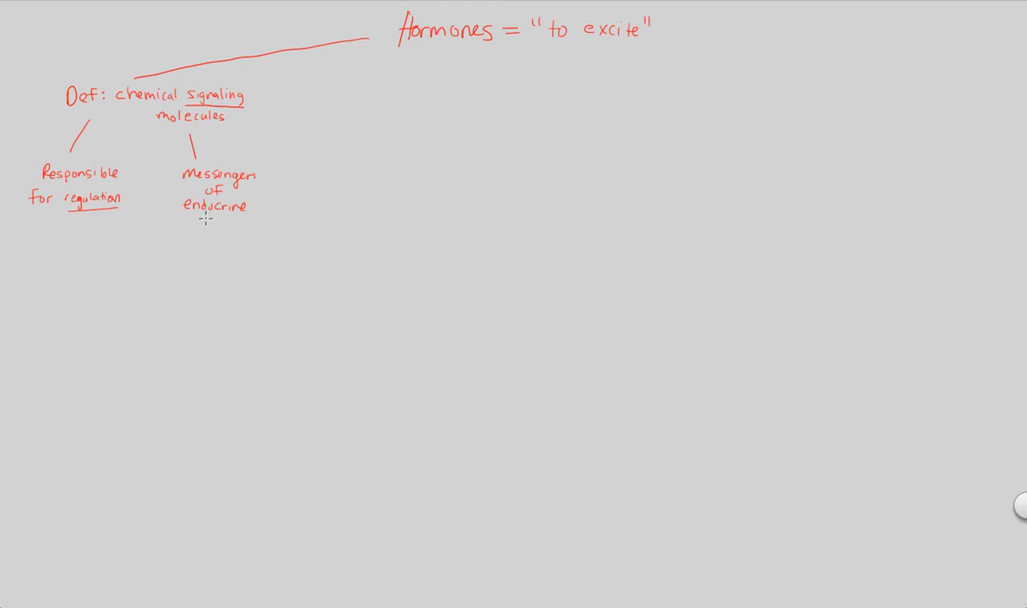
{"action": "type", "text": "Sys"}
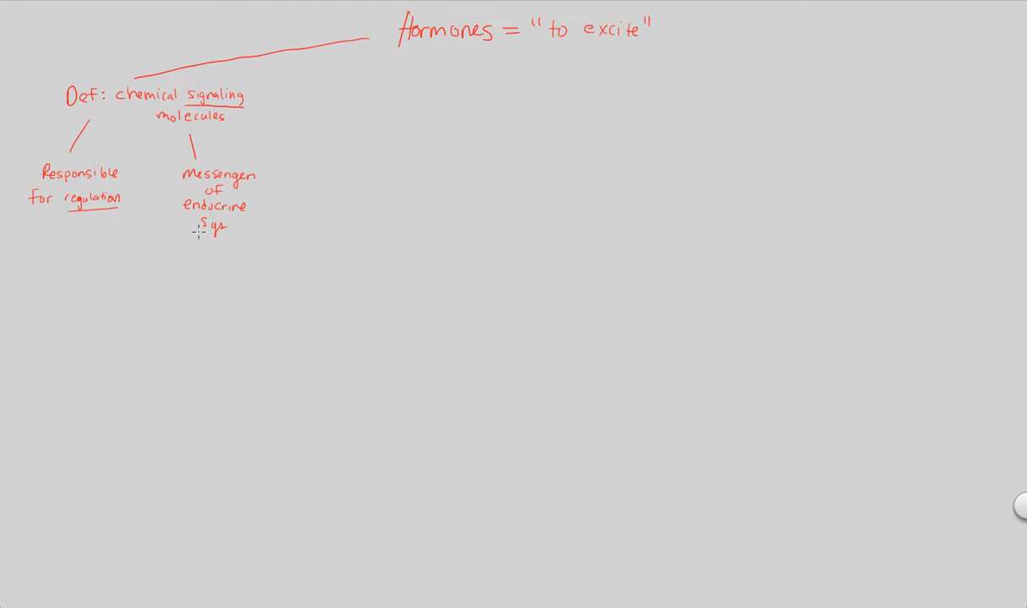
{"action": "mouse_move", "coordinate": [169, 222]}
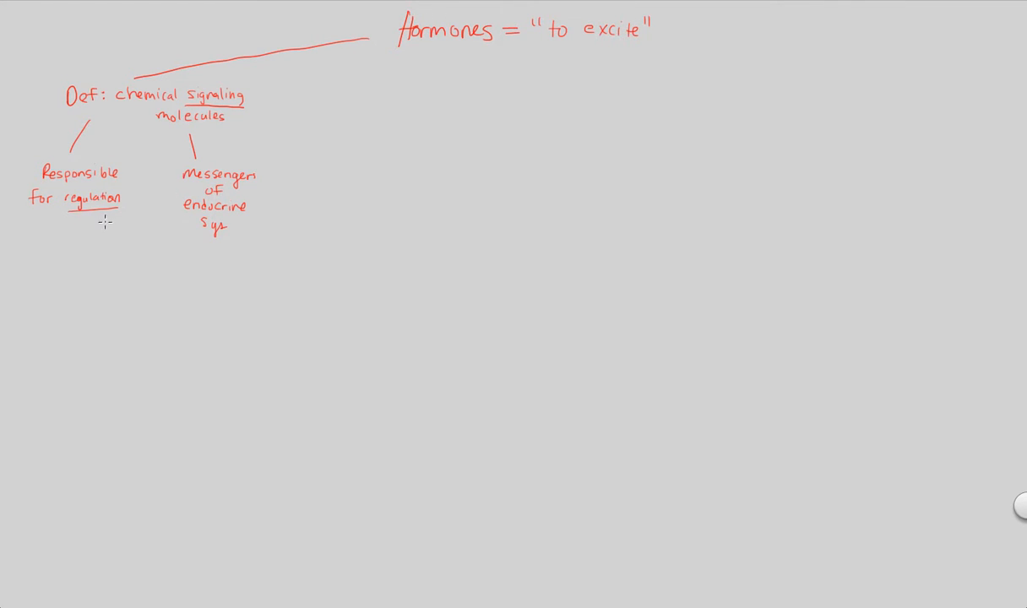
{"action": "mouse_move", "coordinate": [216, 80]}
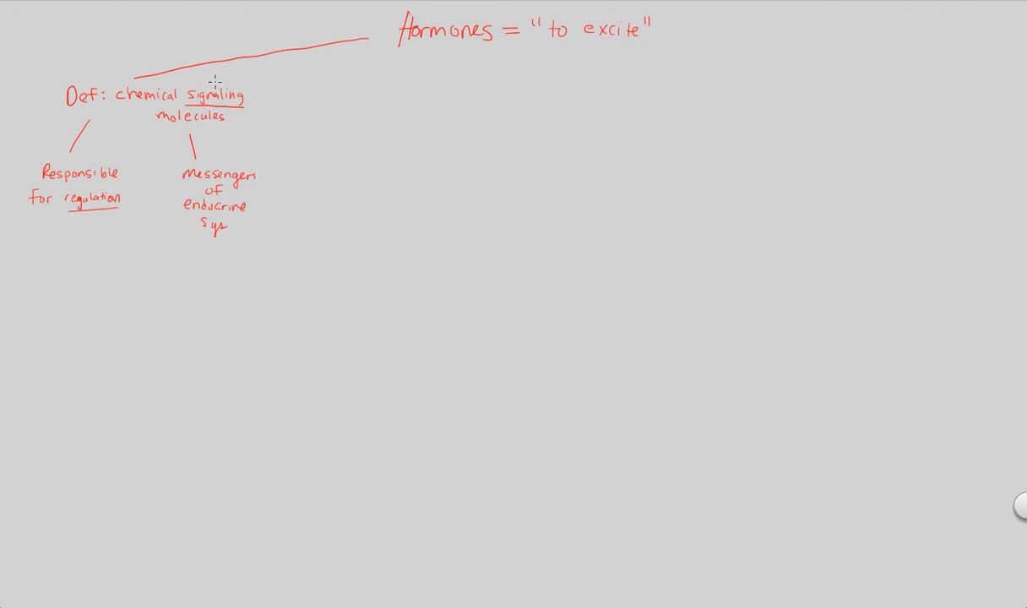
{"action": "mouse_move", "coordinate": [222, 192]}
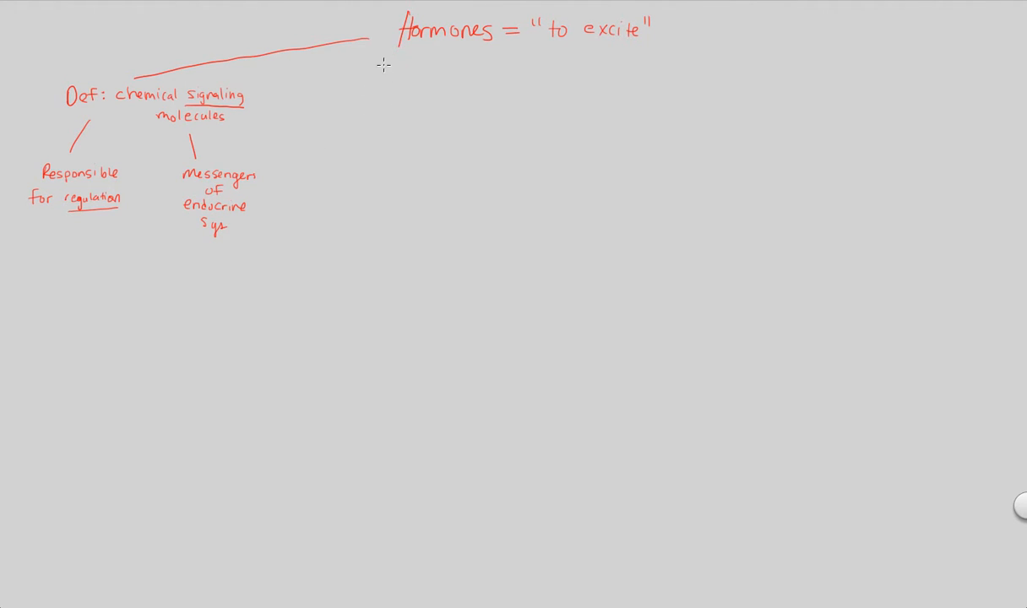
Step: Draw a long branch down from Hormones and label it 'Route of delivery'
{"action": "left_click_drag", "start_coordinate": [382, 63], "coordinate": [166, 304]}
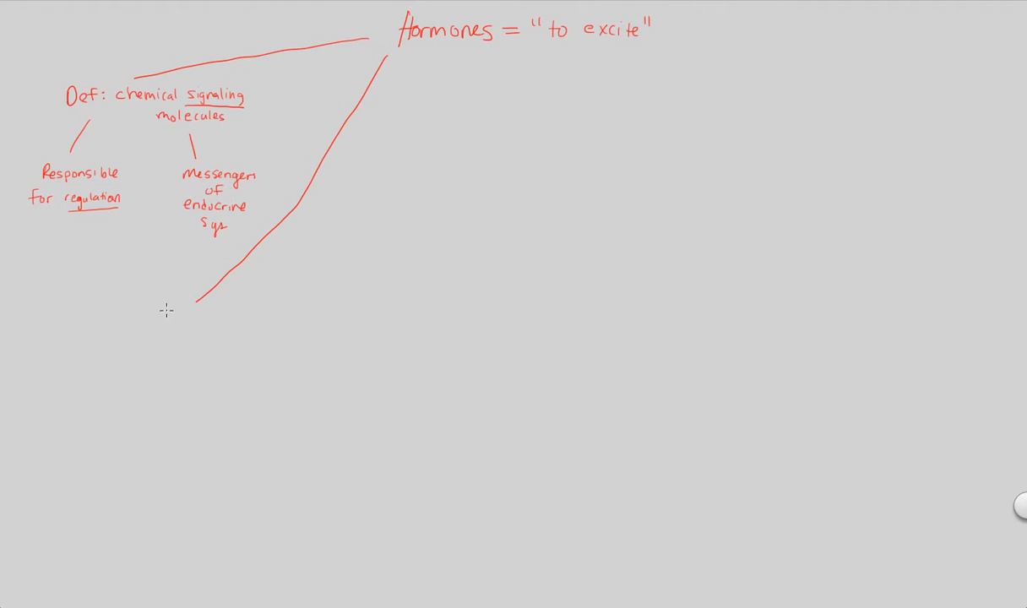
{"action": "type", "text": "Route"}
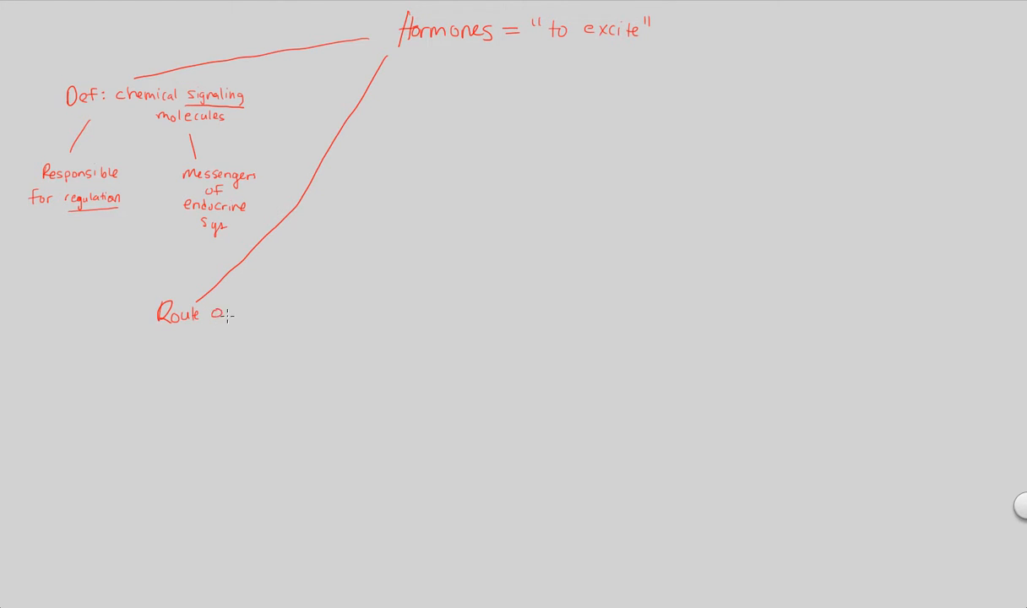
{"action": "type", "text": "of deli"}
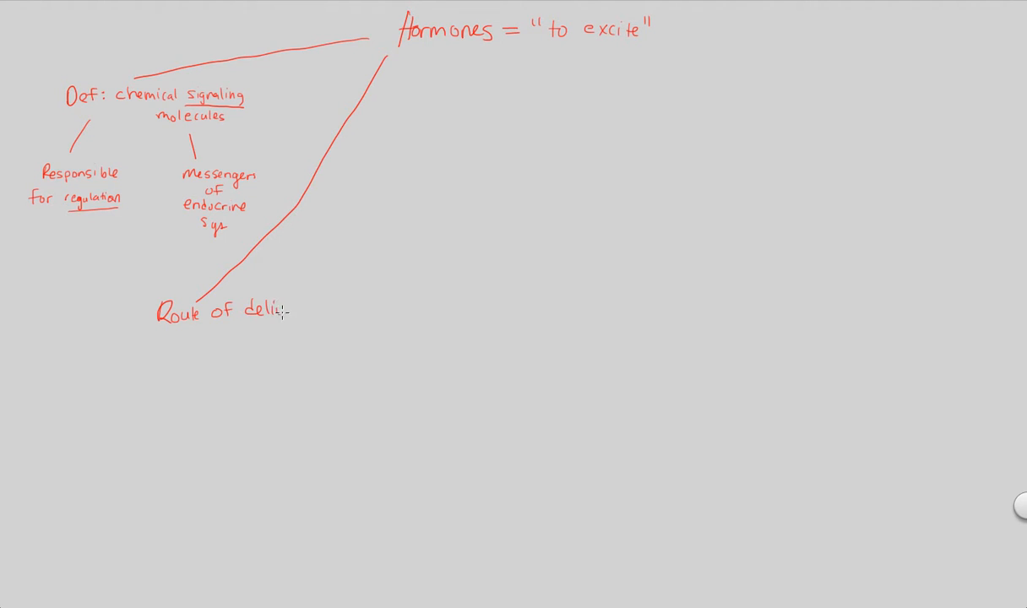
{"action": "type", "text": "very"}
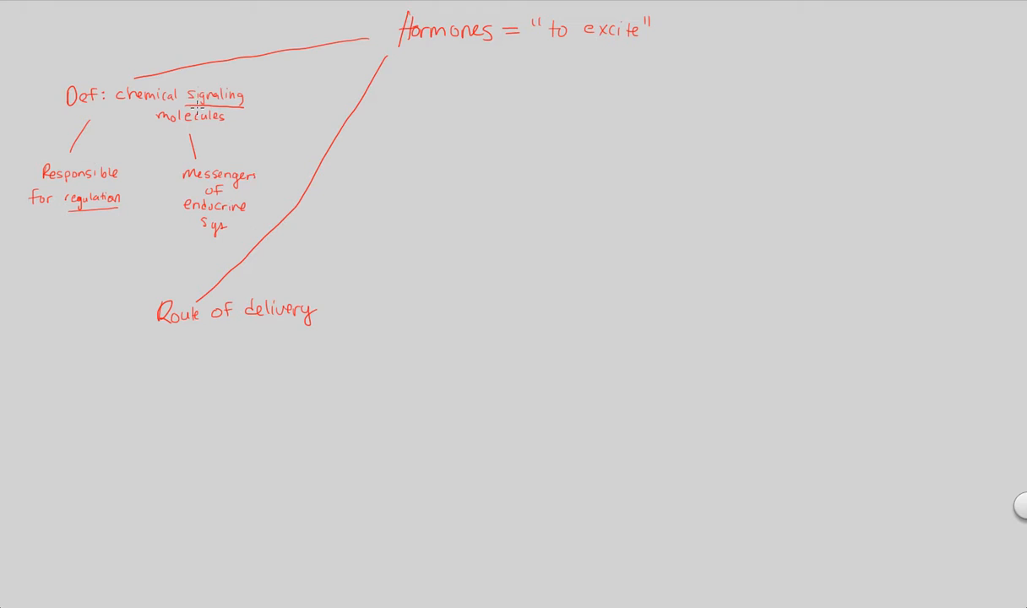
{"action": "mouse_move", "coordinate": [216, 329]}
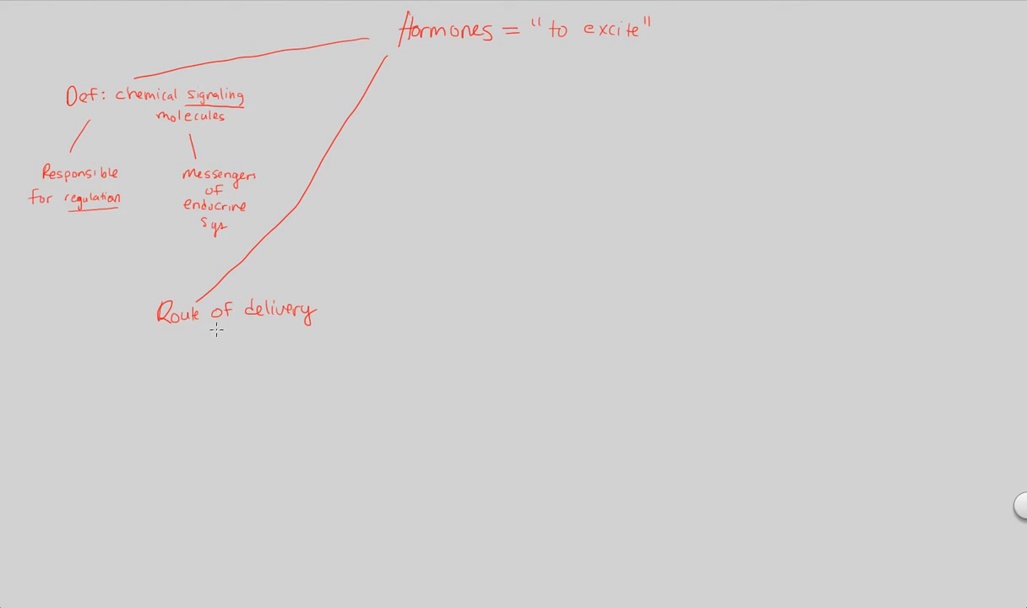
{"action": "mouse_move", "coordinate": [214, 334]}
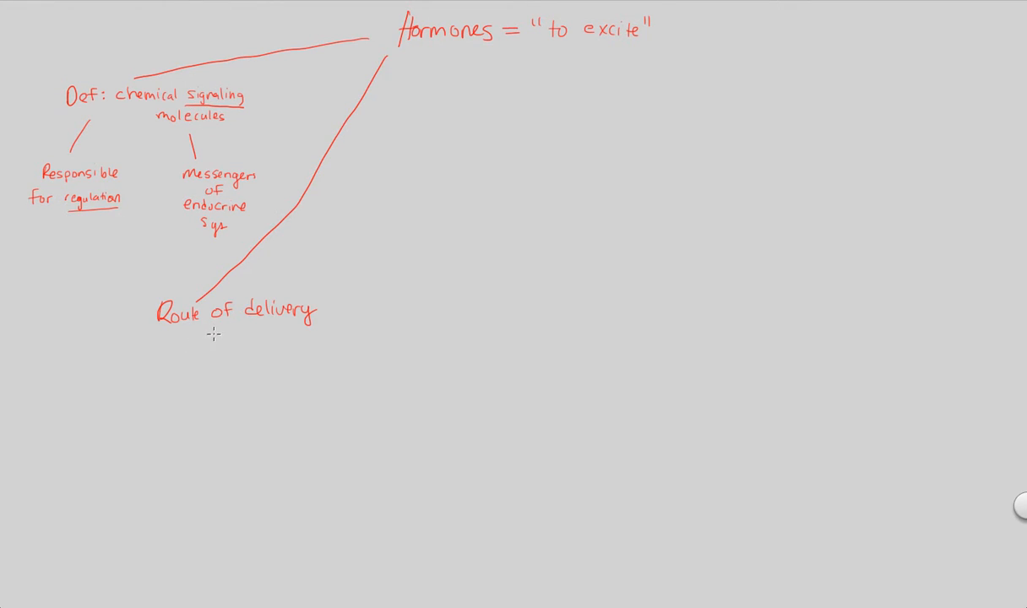
Step: Add an arrow to 'secreted into body fluids', underlining secreted and fluids
{"action": "left_click_drag", "start_coordinate": [217, 331], "coordinate": [216, 348]}
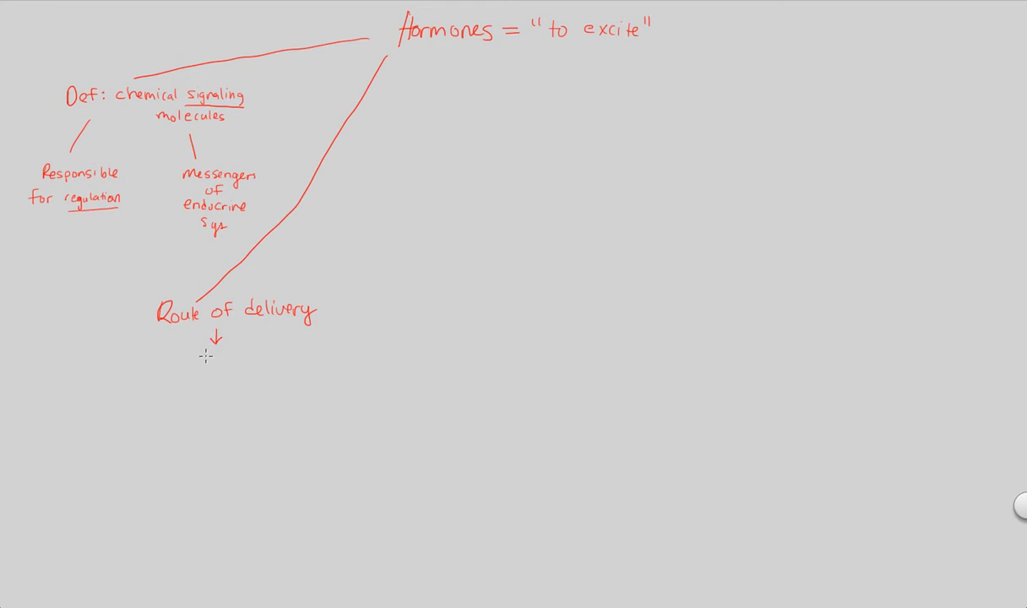
{"action": "mouse_move", "coordinate": [177, 363]}
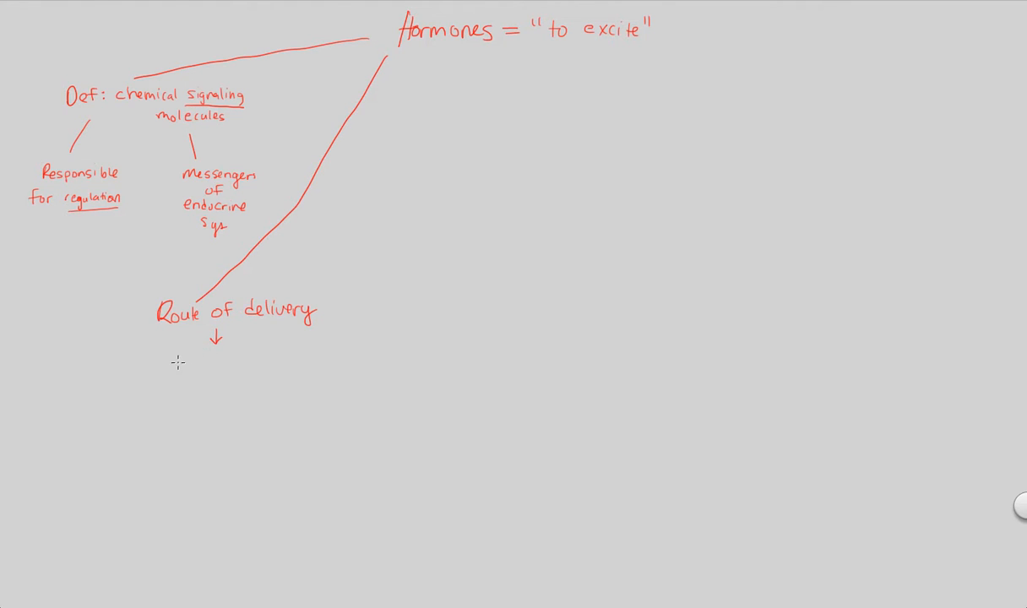
{"action": "mouse_move", "coordinate": [144, 357]}
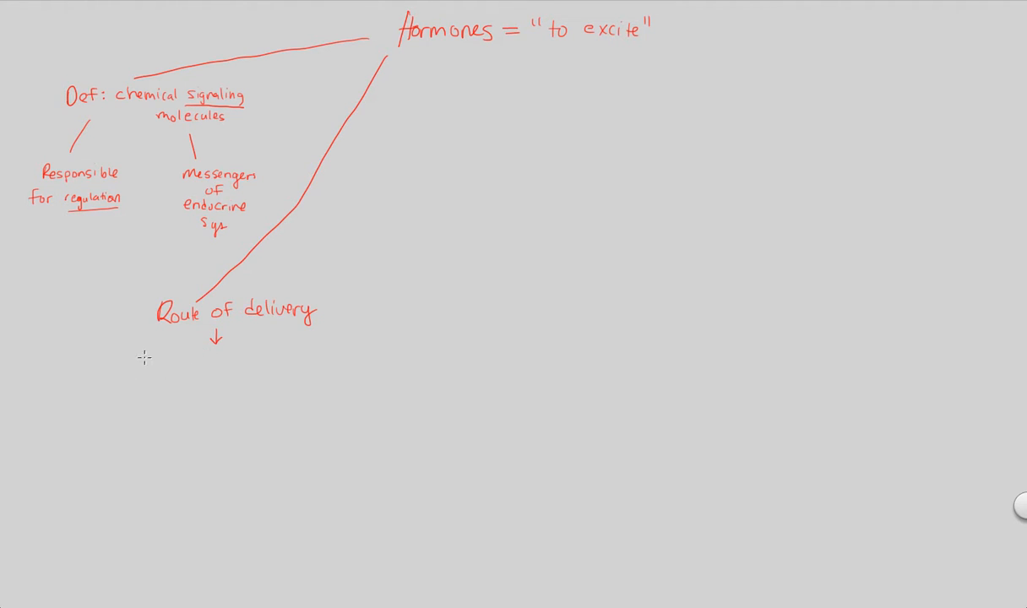
{"action": "mouse_move", "coordinate": [129, 355]}
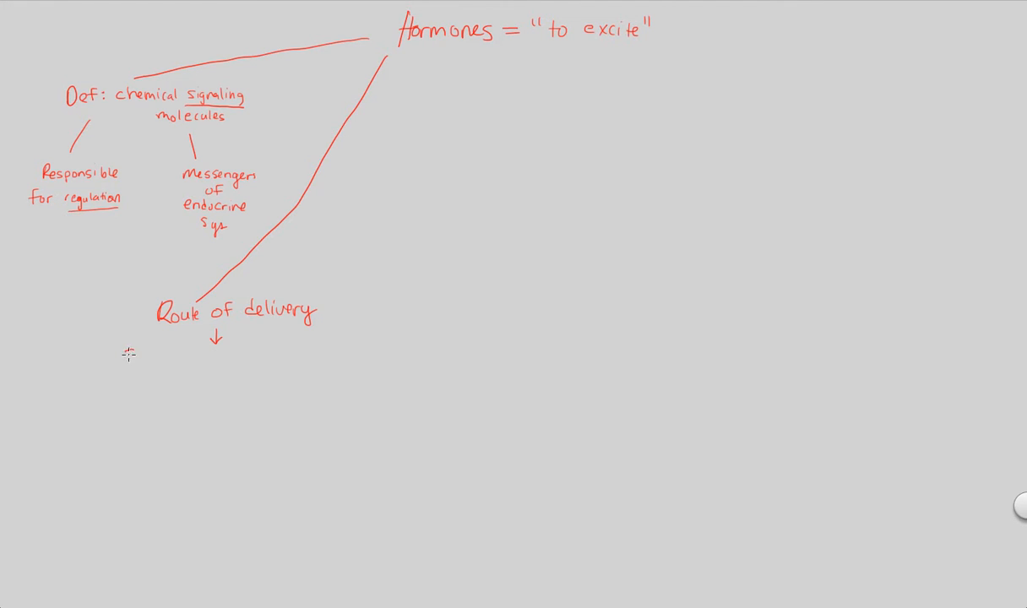
{"action": "type", "text": "secr"}
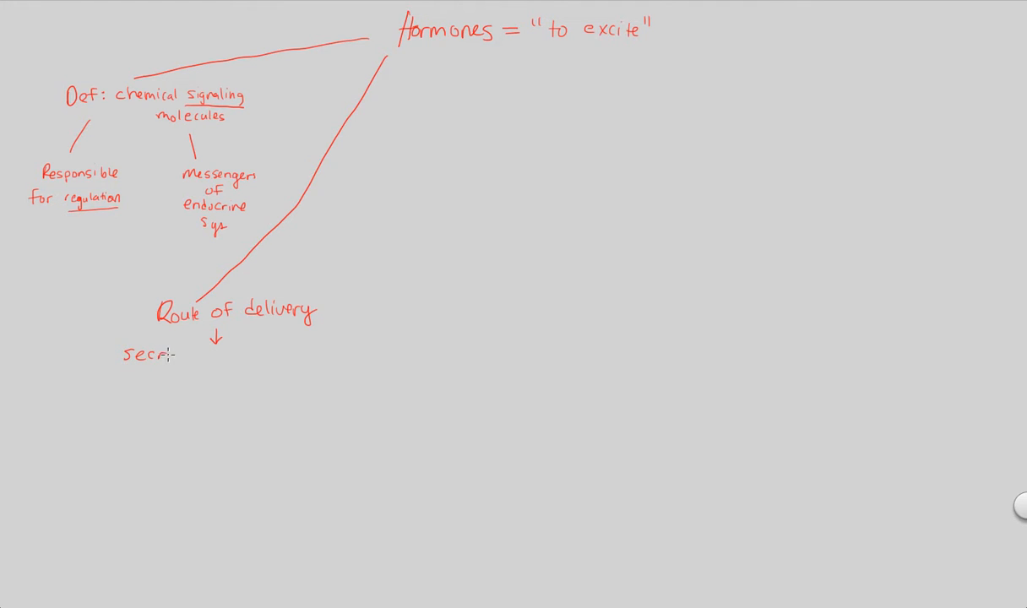
{"action": "type", "text": "eted"}
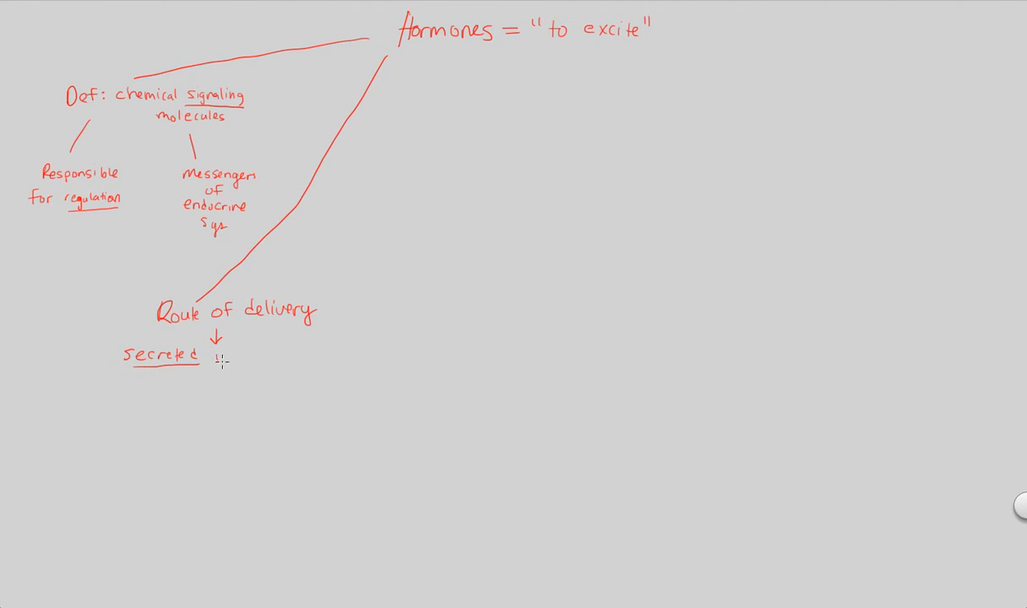
{"action": "type", "text": "into b"}
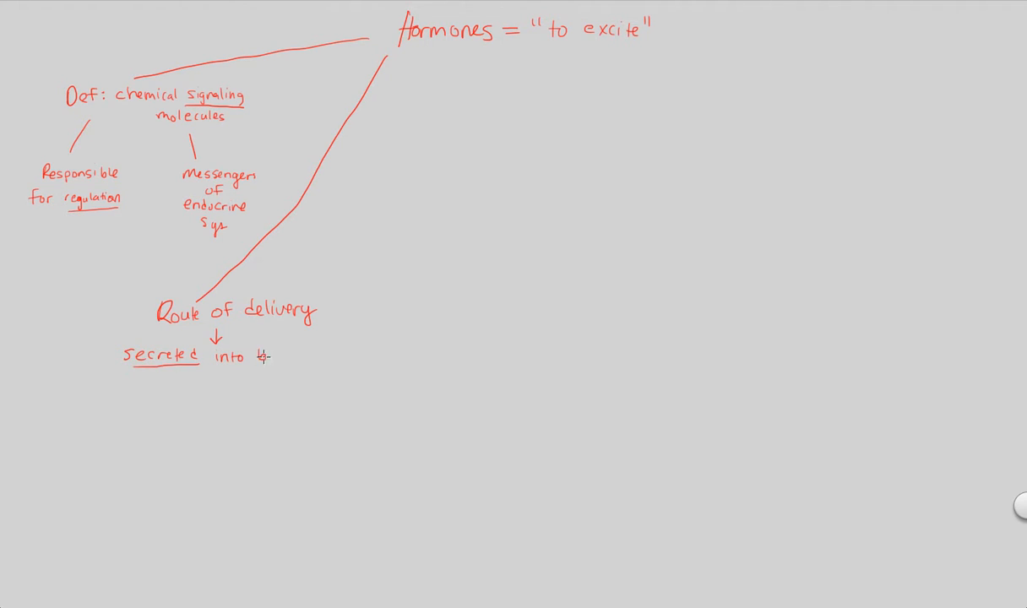
{"action": "type", "text": "body flui"}
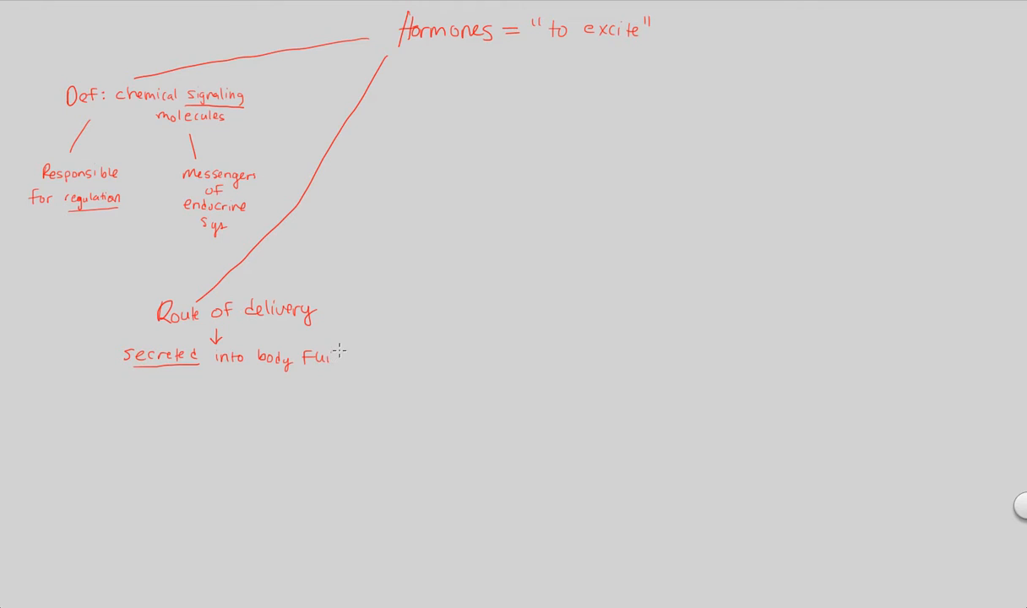
{"action": "type", "text": "ids"}
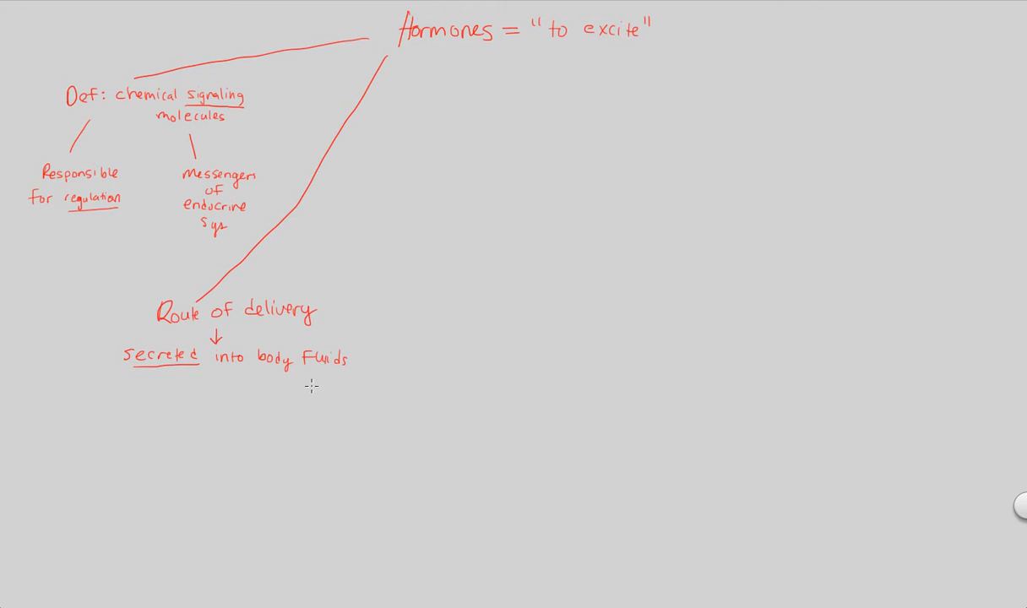
{"action": "mouse_move", "coordinate": [243, 397]}
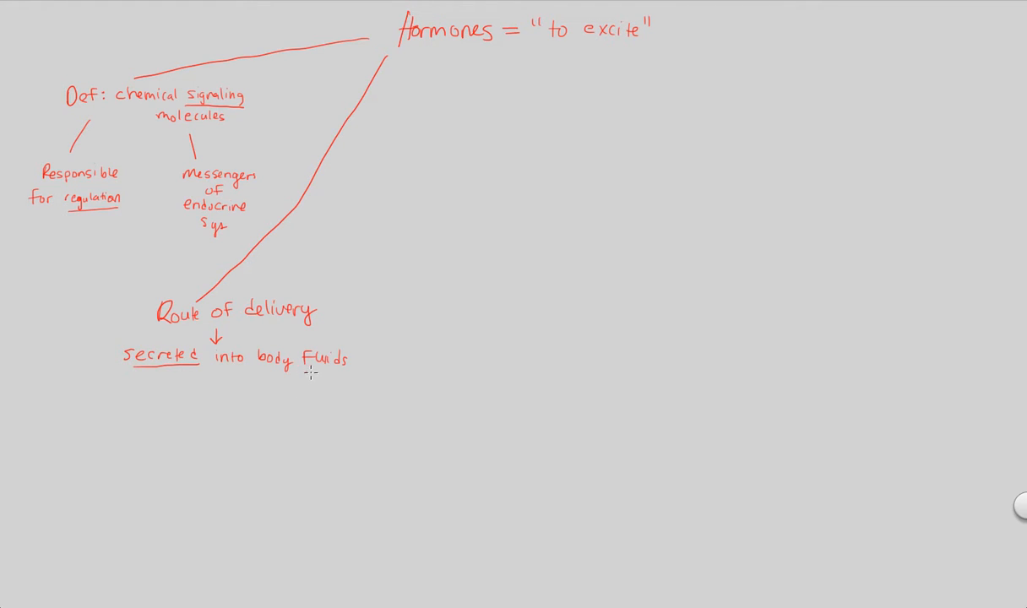
{"action": "left_click_drag", "start_coordinate": [309, 374], "coordinate": [353, 372]}
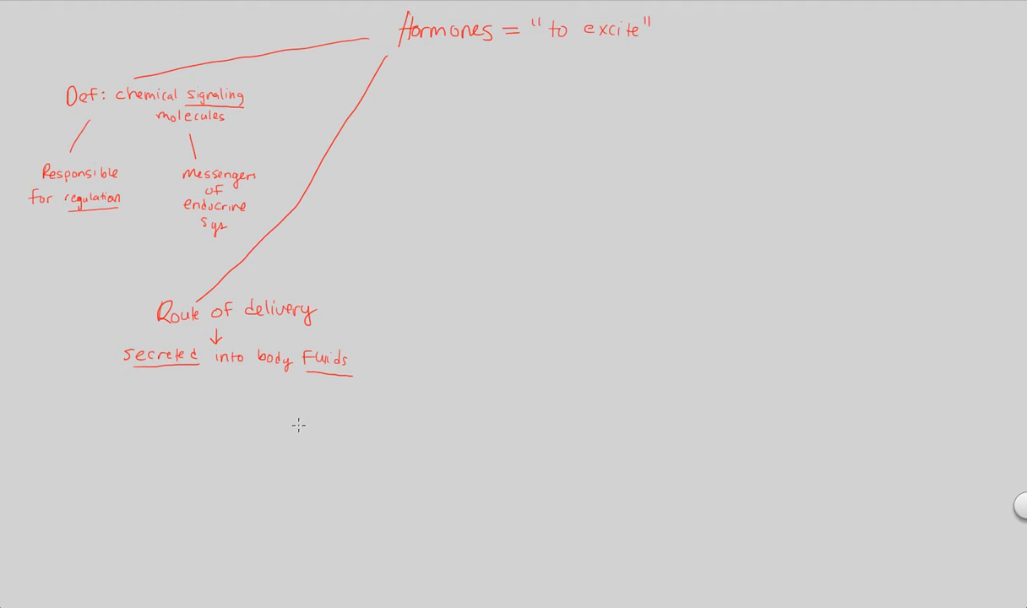
{"action": "mouse_move", "coordinate": [289, 426]}
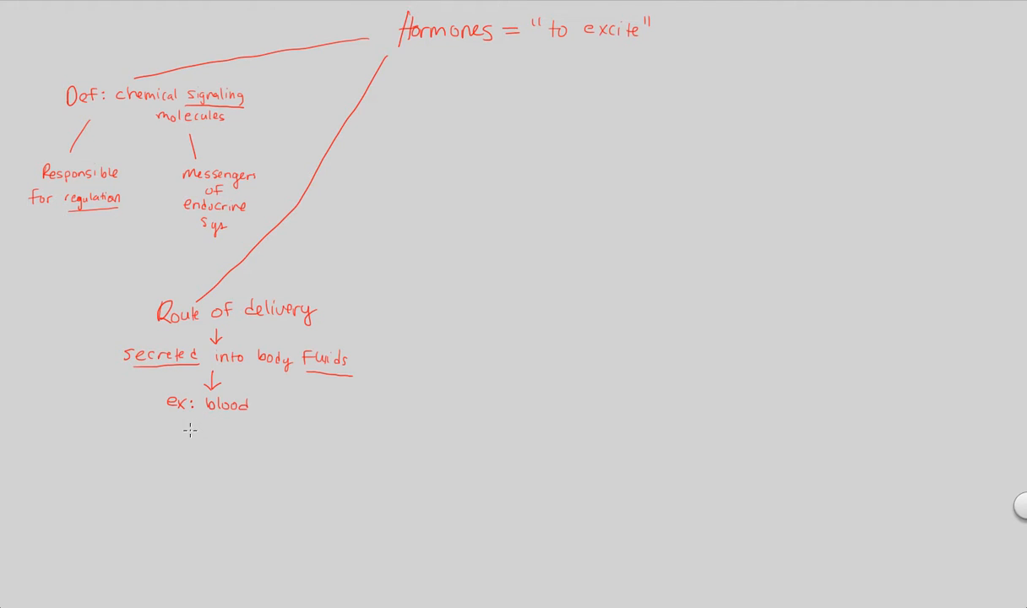
Step: Draw an arrow below 'ex: blood' to 'reach target cell', underlining target cell
{"action": "left_click_drag", "start_coordinate": [212, 416], "coordinate": [214, 435]}
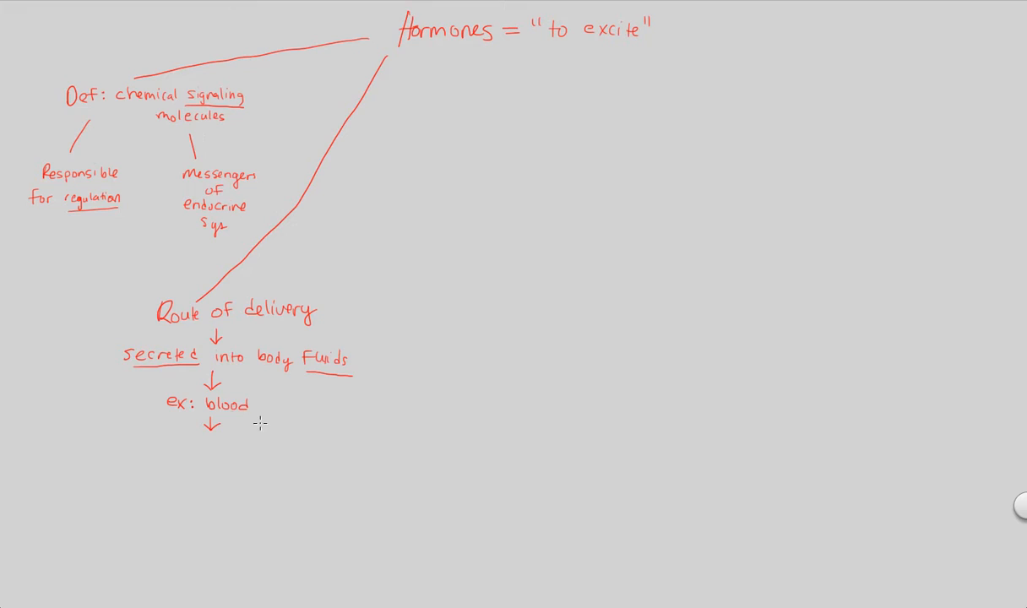
{"action": "mouse_move", "coordinate": [264, 433]}
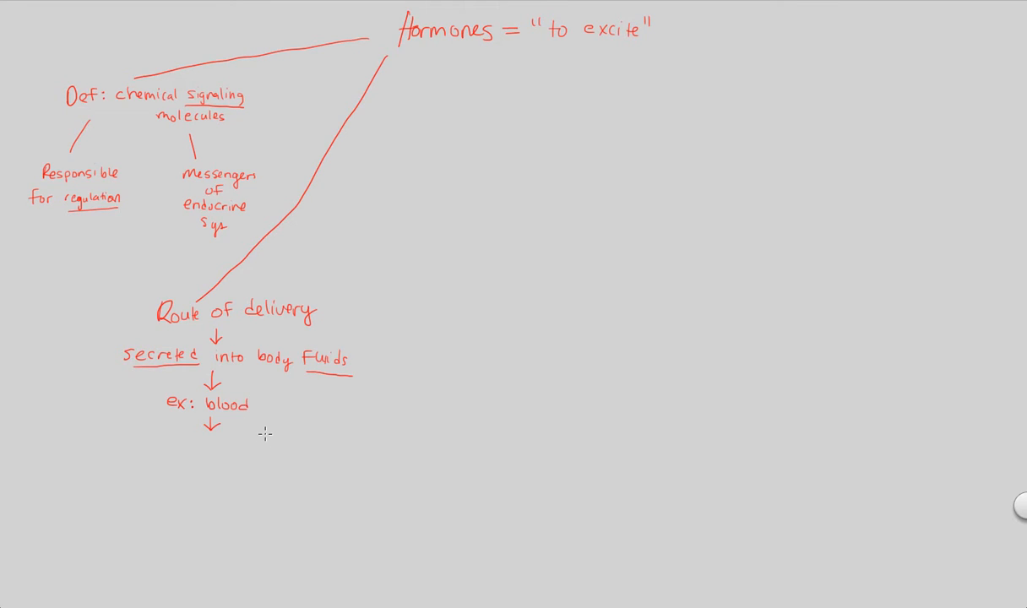
{"action": "mouse_move", "coordinate": [258, 445]}
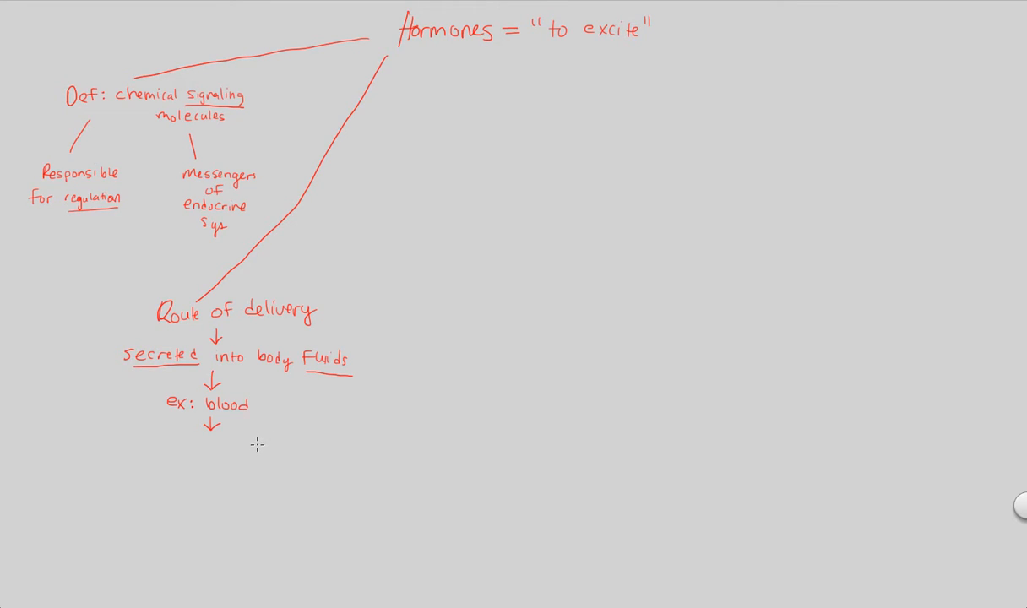
{"action": "type", "text": "re"}
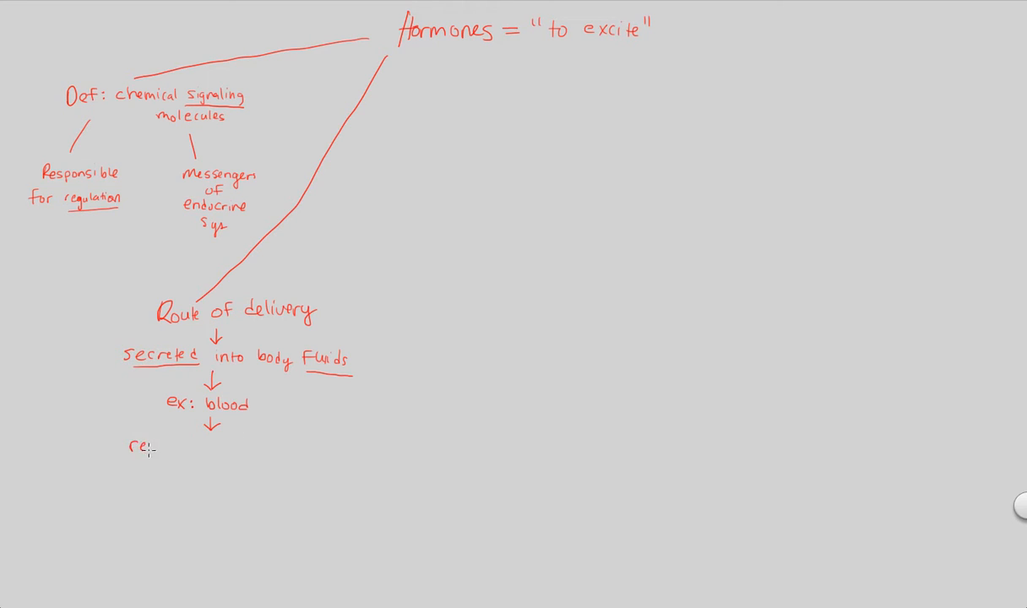
{"action": "type", "text": "reach target cell"}
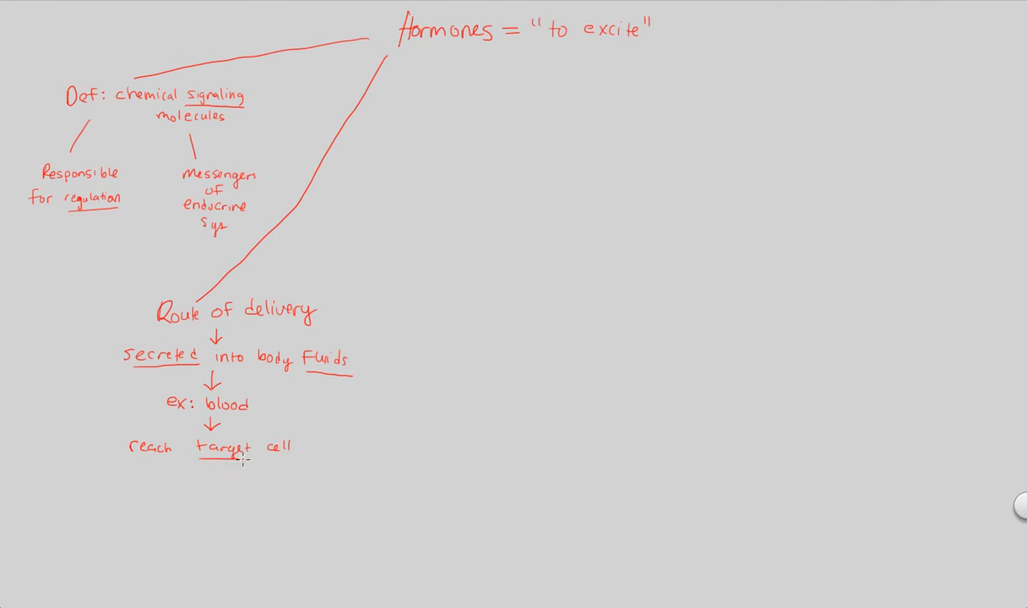
{"action": "left_click_drag", "start_coordinate": [198, 459], "coordinate": [290, 456]}
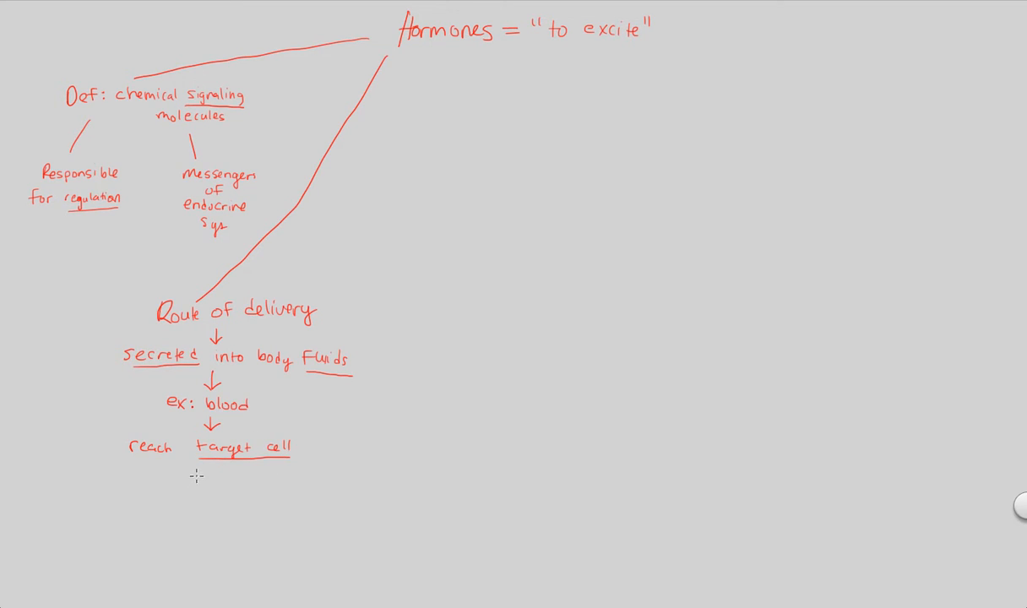
Step: Write 'bind to TC' and 'How? → TC = specific receptors for that speci…'
{"action": "type", "text": "bind to TC"}
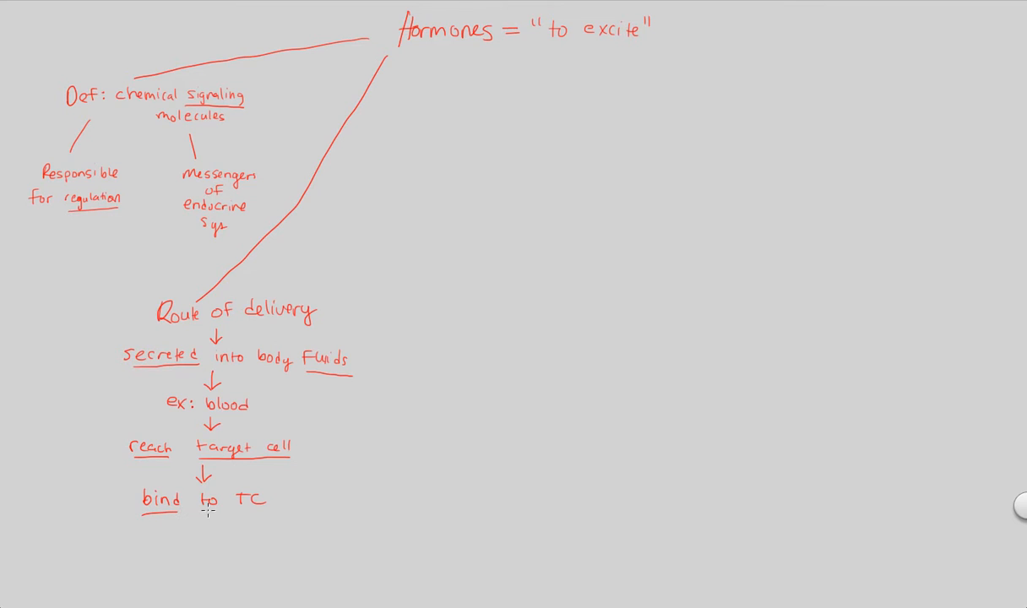
{"action": "type", "text": "How?"}
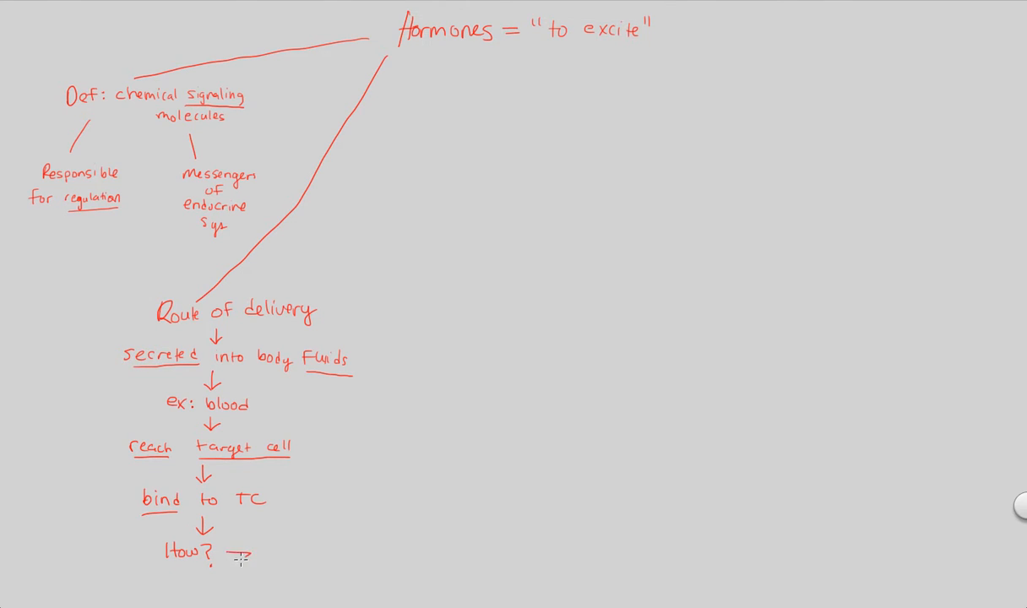
{"action": "type", "text": "→ TC = specif"}
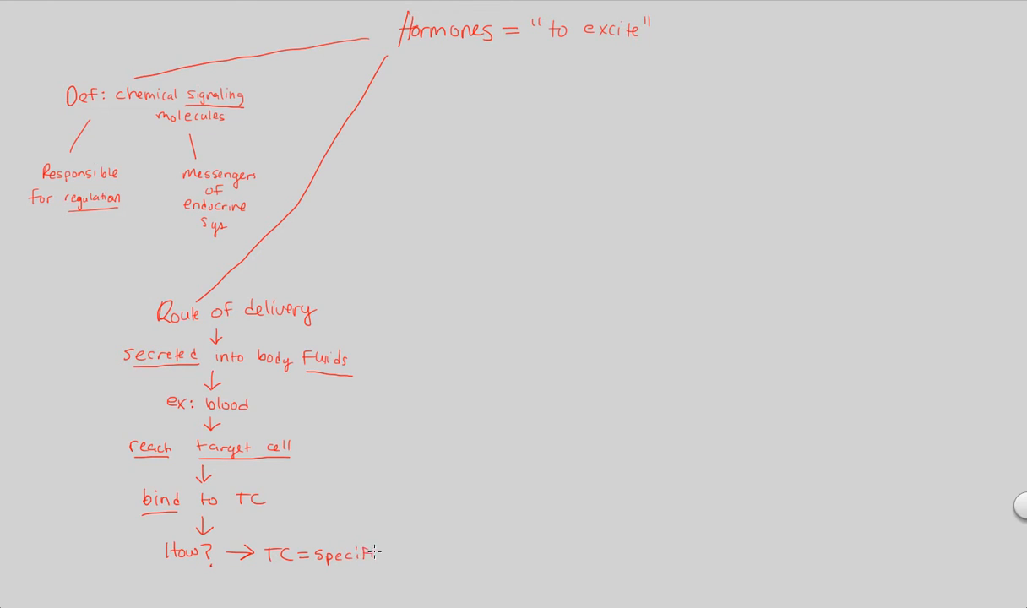
{"action": "type", "text": "receptors"}
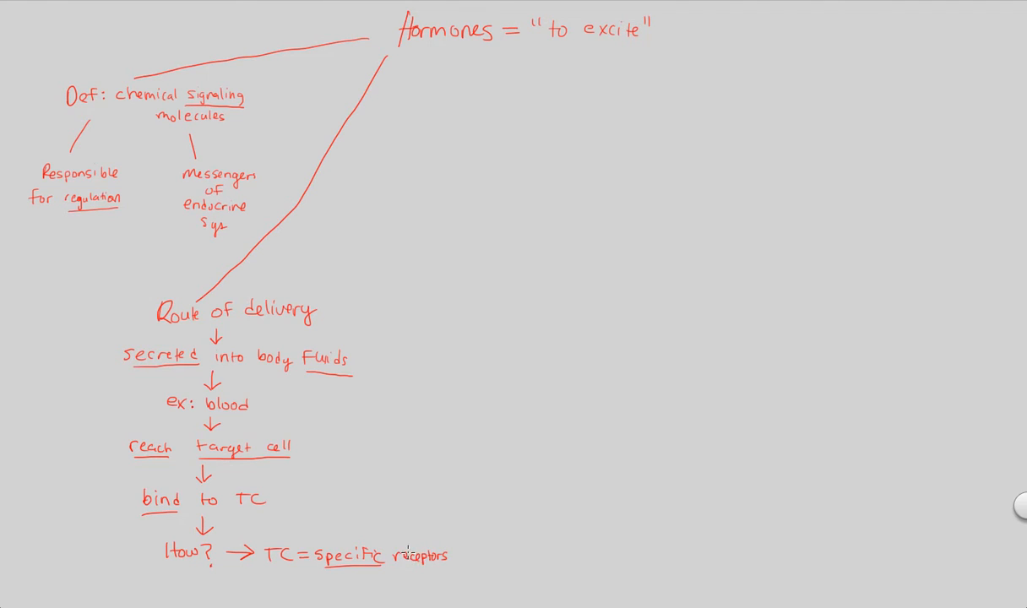
{"action": "mouse_move", "coordinate": [178, 159]}
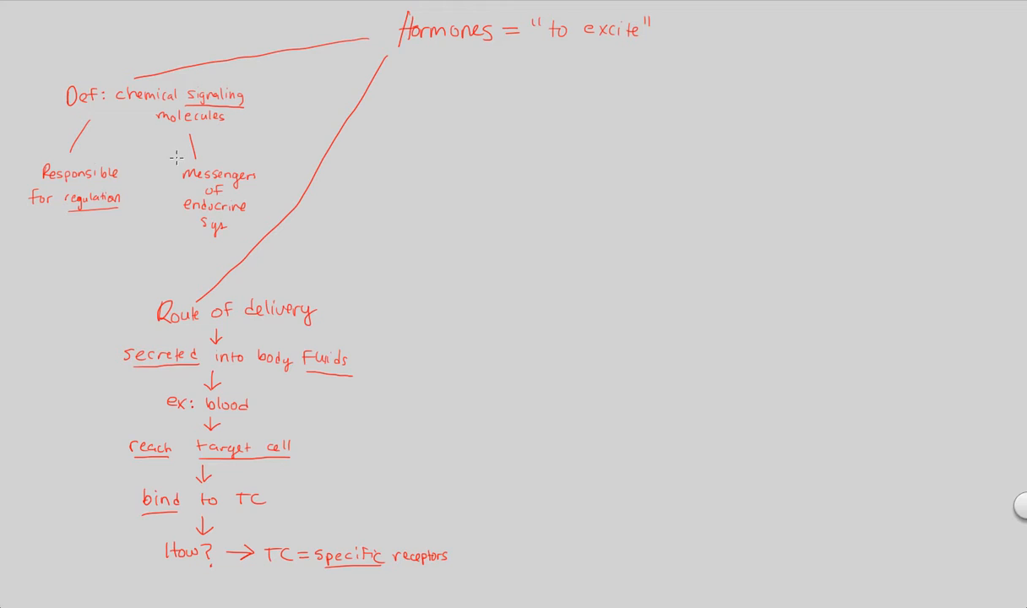
{"action": "mouse_move", "coordinate": [455, 583]}
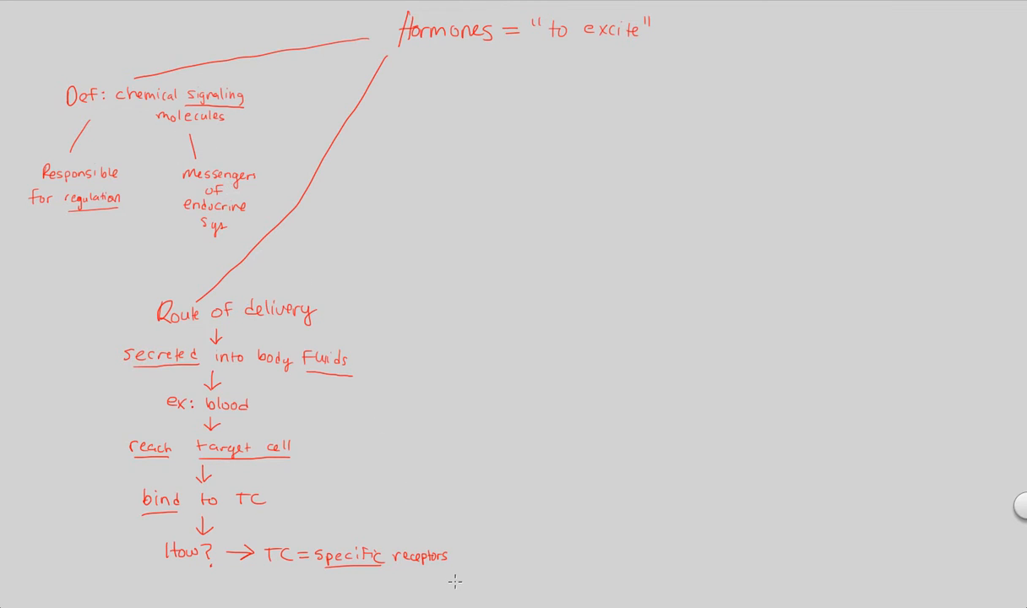
{"action": "type", "text": "for that speci"}
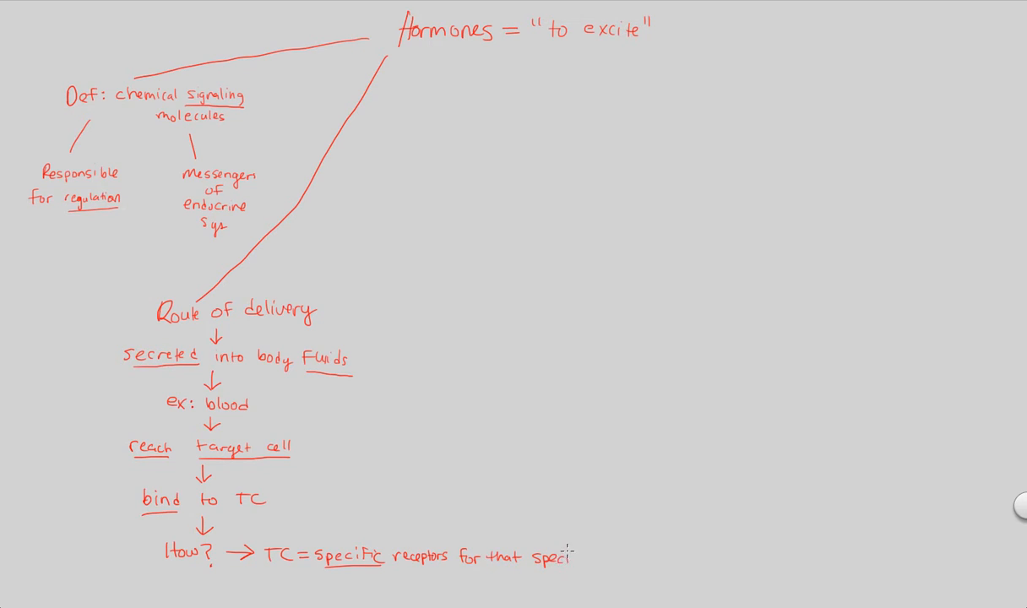